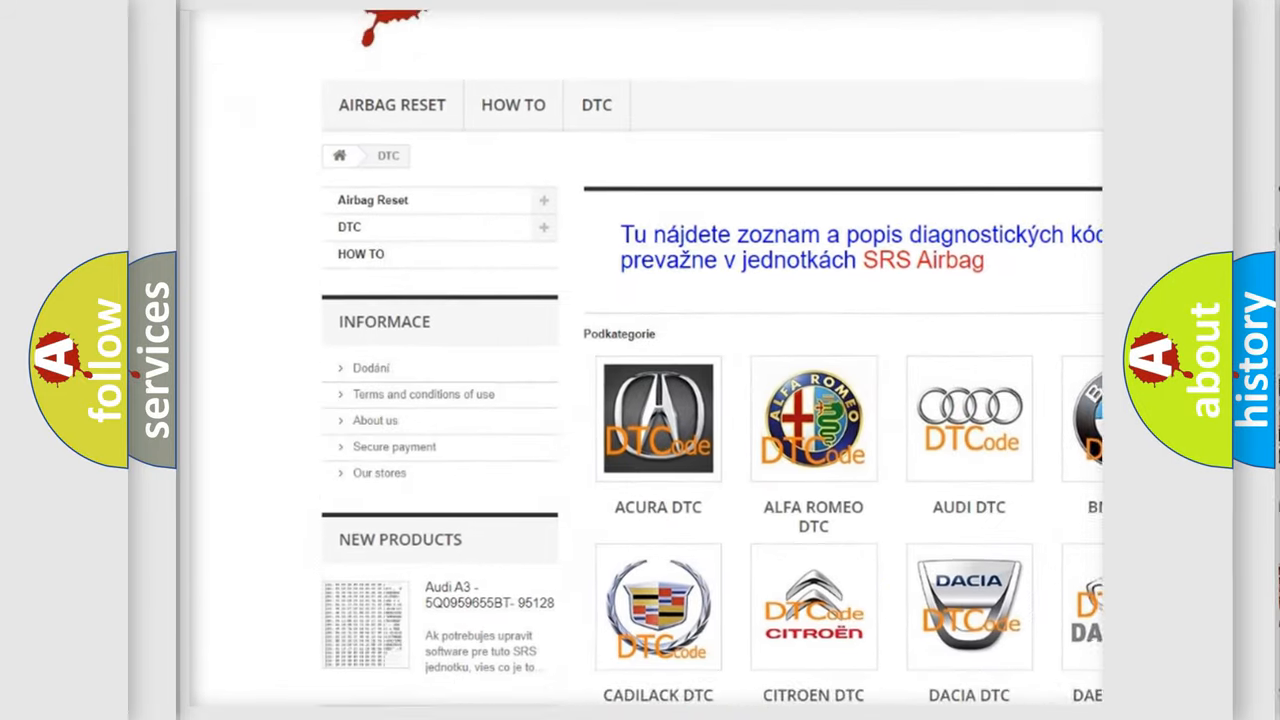
scroll(down, 3)
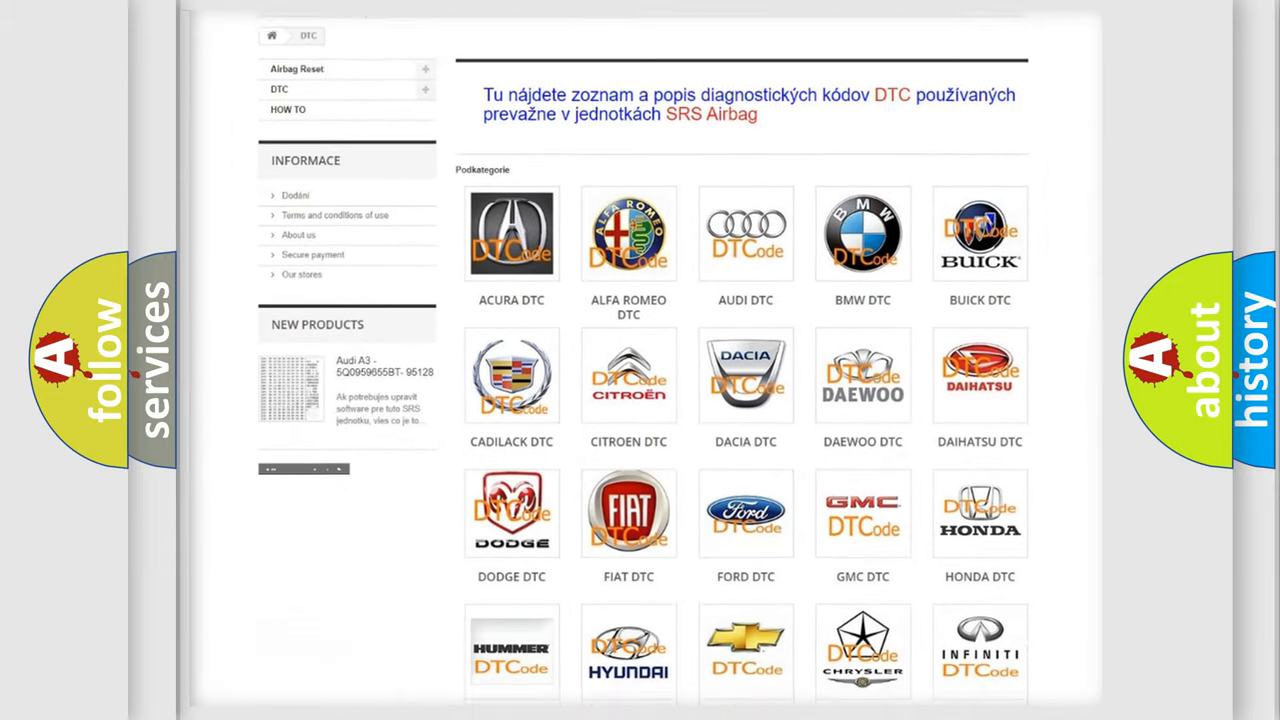
scroll(down, 3)
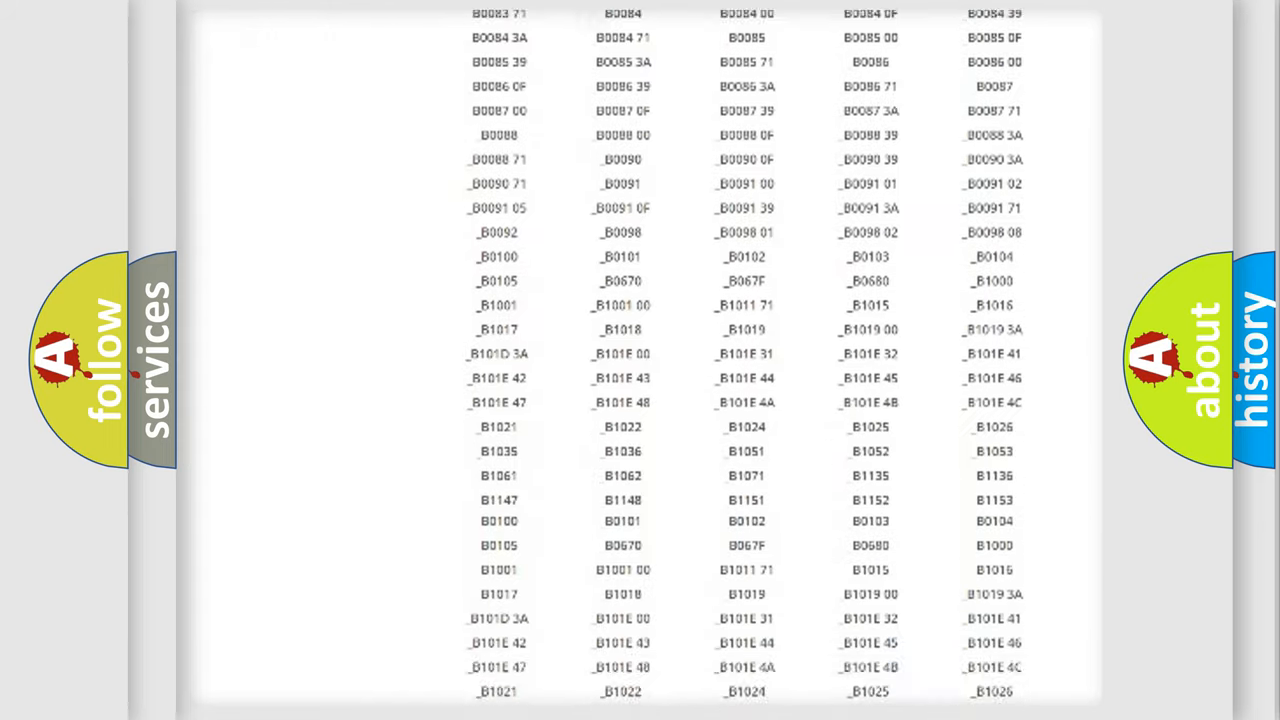
scroll(up, 3)
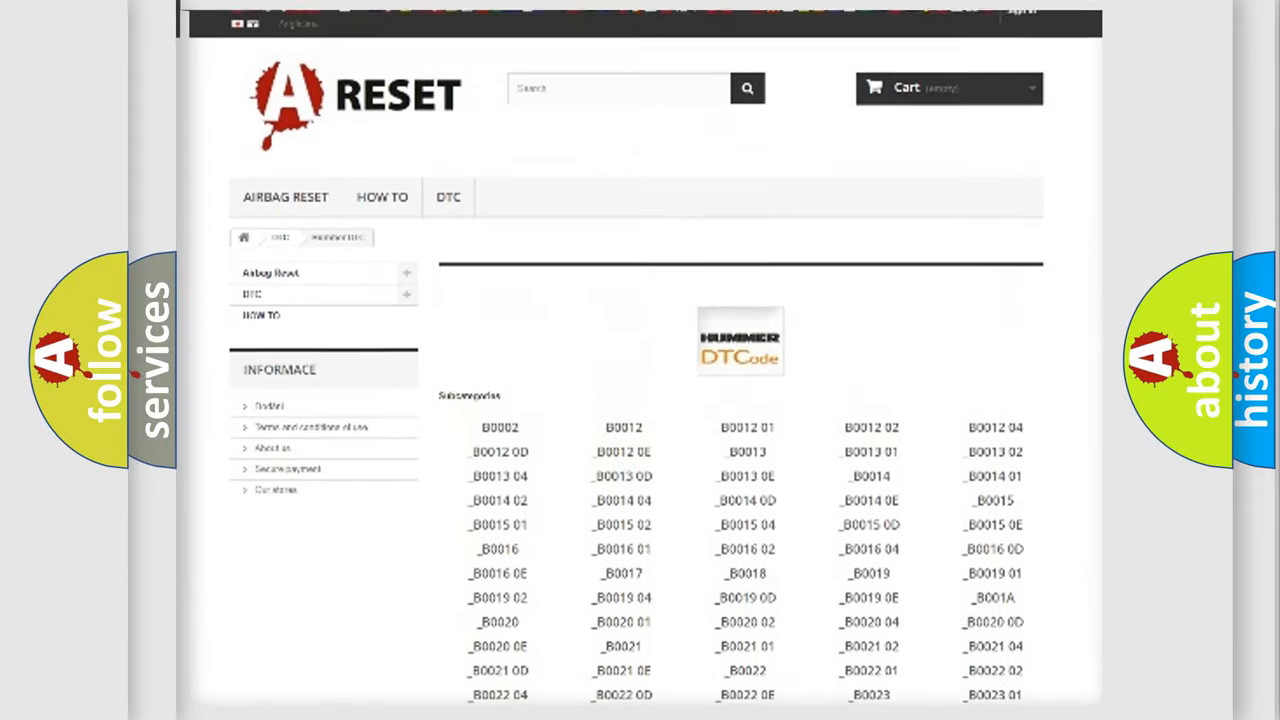